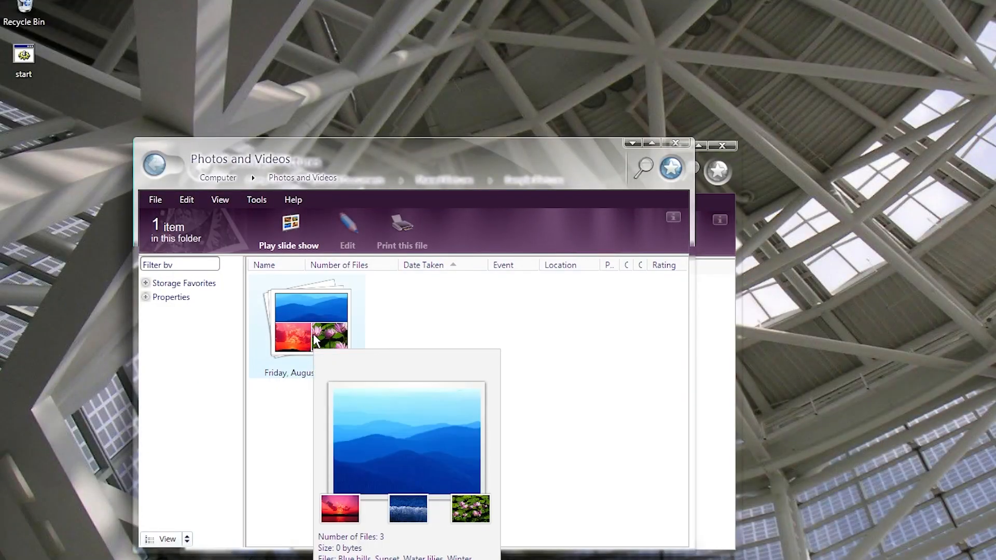
Open the Friday, August 24, 2001 photo stack and view the water lilies picture.
{"action": "double_click", "coordinate": [311, 324]}
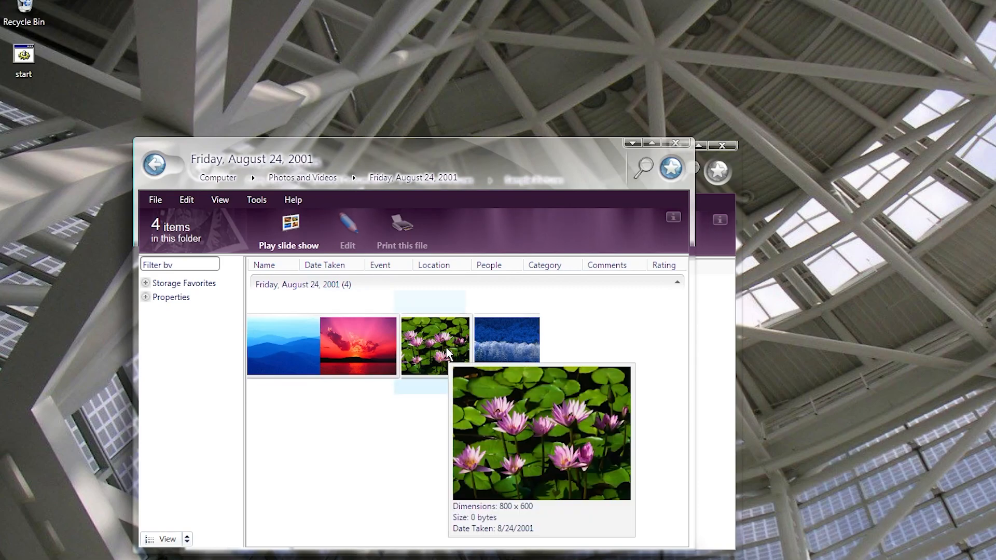
{"action": "double_click", "coordinate": [434, 345]}
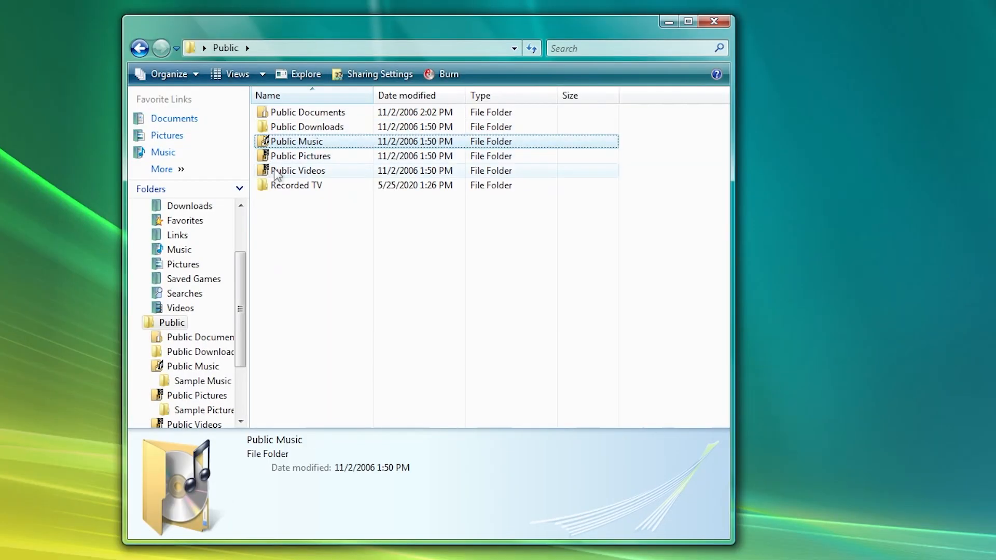
Browse Public Videos > Sample Videos to the Butterfly clip, then view the Toco Toucan sample picture.
{"action": "double_click", "coordinate": [298, 170]}
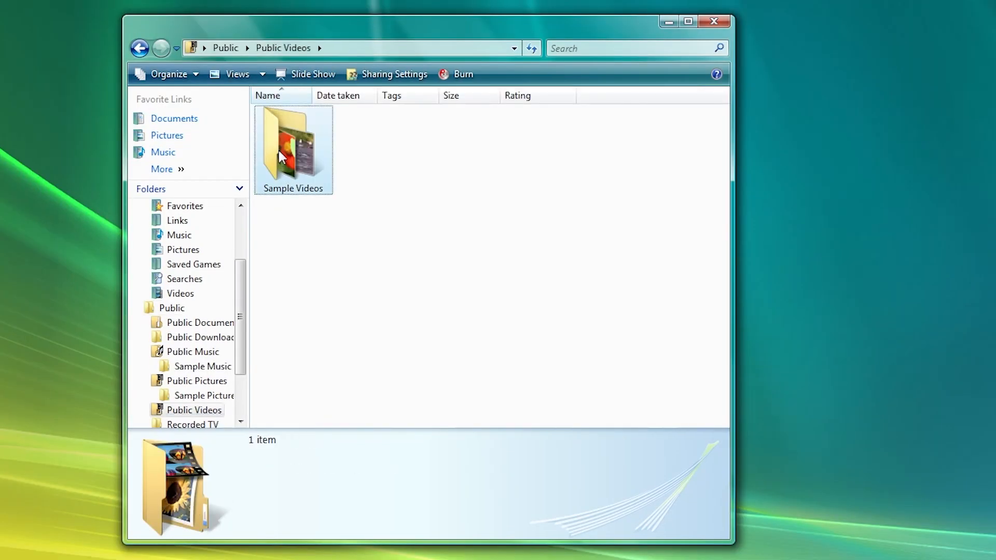
{"action": "double_click", "coordinate": [293, 150]}
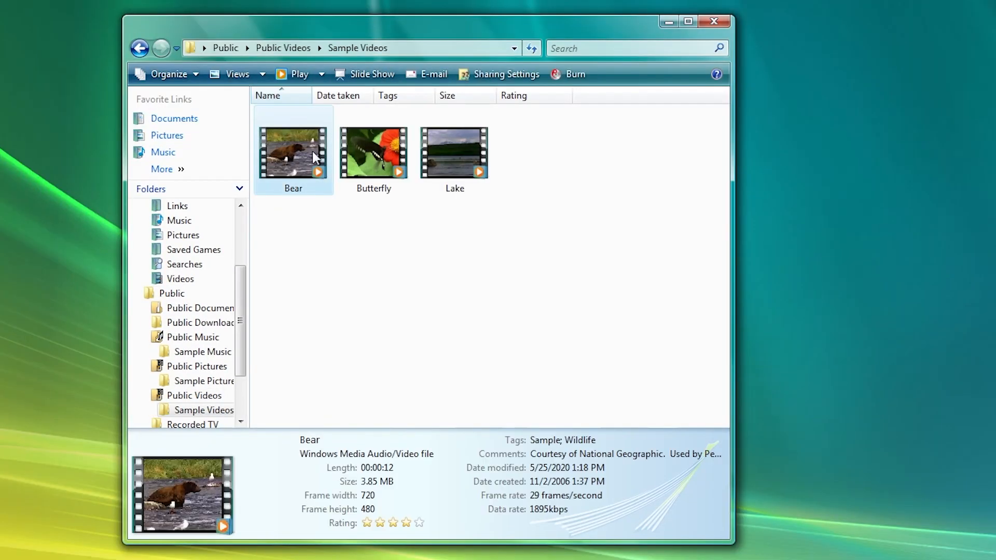
{"action": "left_click", "coordinate": [374, 153]}
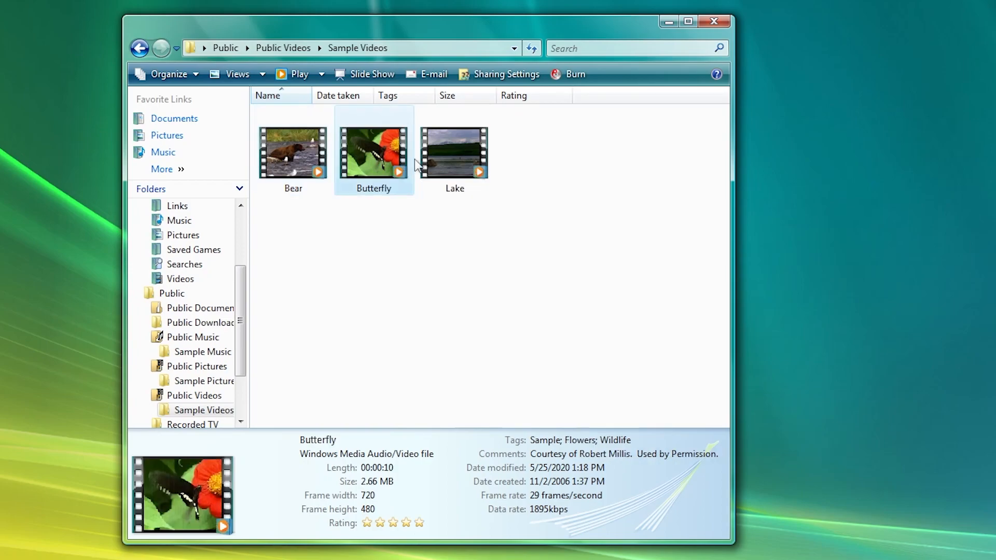
{"action": "left_click", "coordinate": [455, 153]}
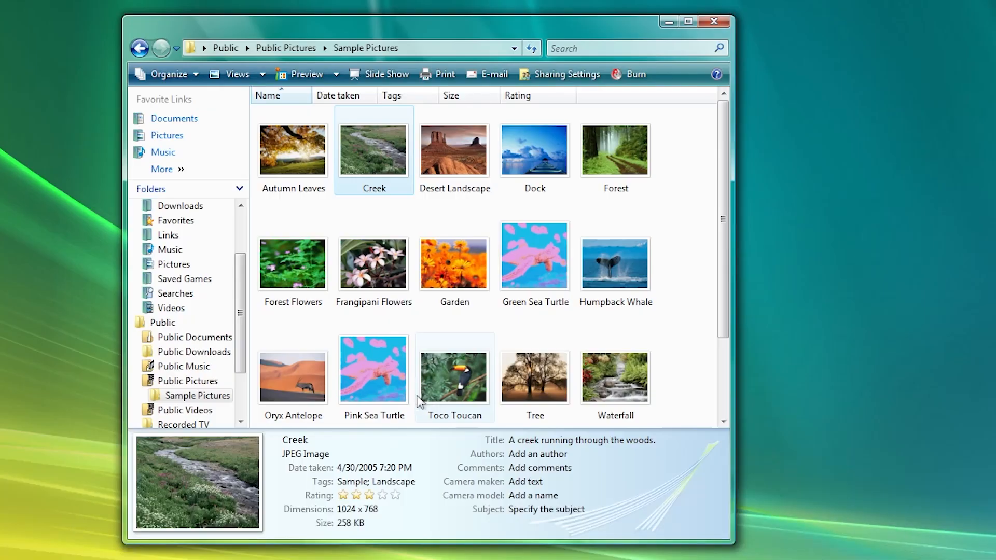
{"action": "mouse_move", "coordinate": [456, 378]}
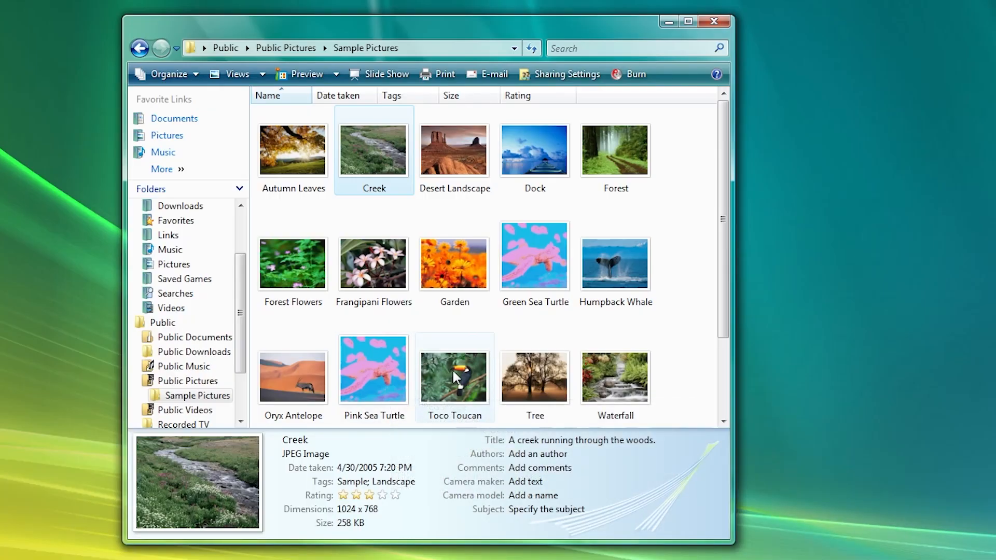
{"action": "left_click", "coordinate": [455, 378]}
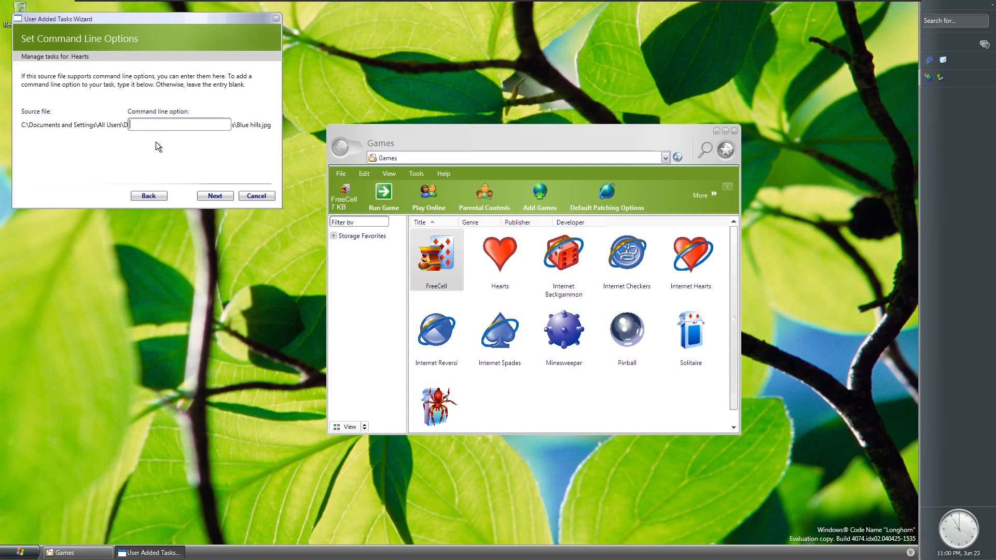
Skip the command-line options, accept the Hearts task name, and show the default patching options.
{"action": "left_click", "coordinate": [215, 196]}
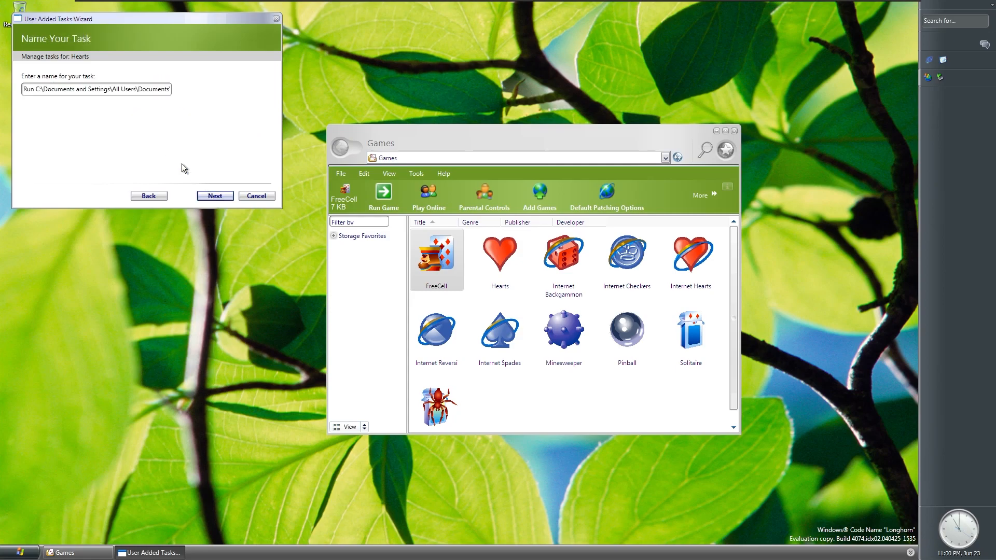
{"action": "left_click", "coordinate": [215, 196]}
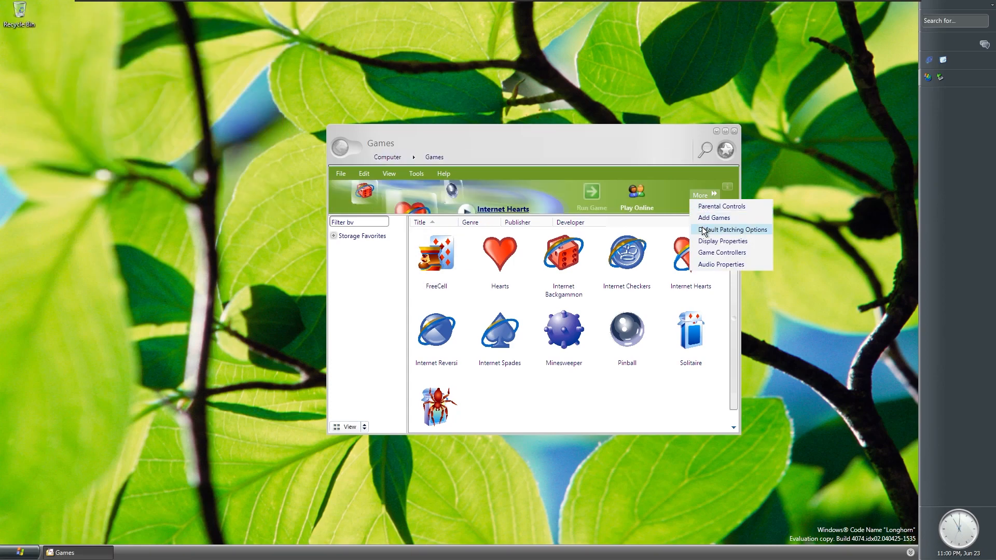
{"action": "left_click", "coordinate": [731, 230]}
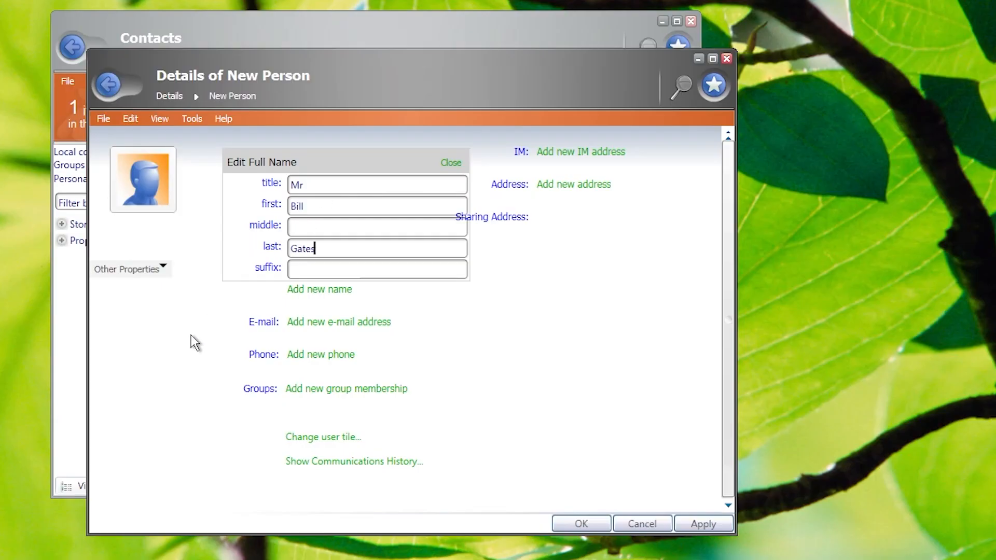
{"action": "mouse_move", "coordinate": [329, 335]}
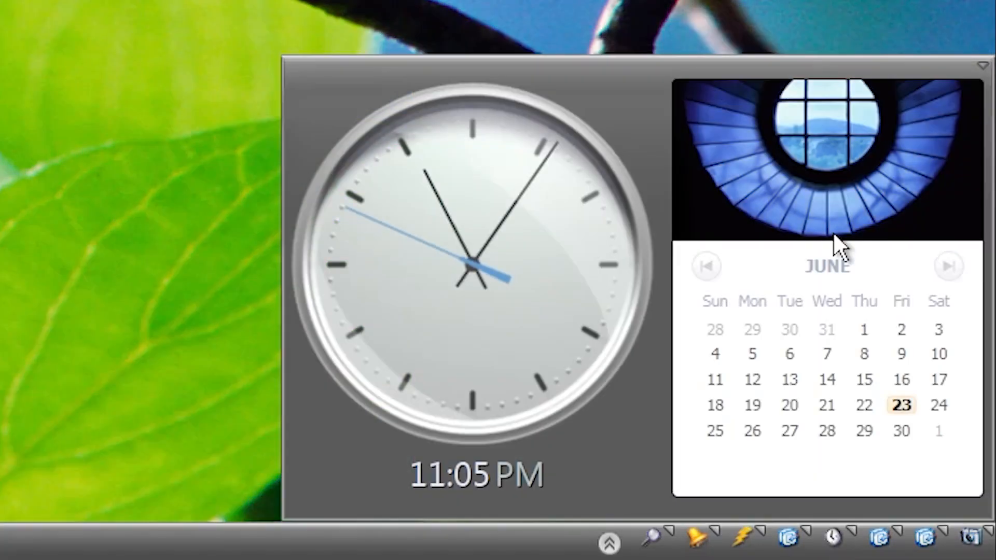
Advance the sidebar calendar from June to July.
{"action": "left_click", "coordinate": [949, 265]}
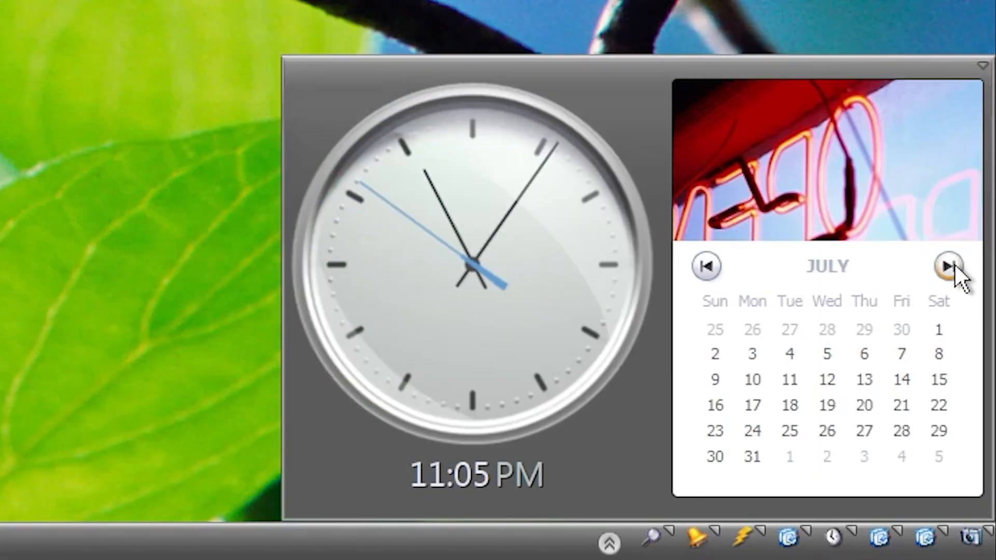
{"action": "left_click", "coordinate": [948, 265]}
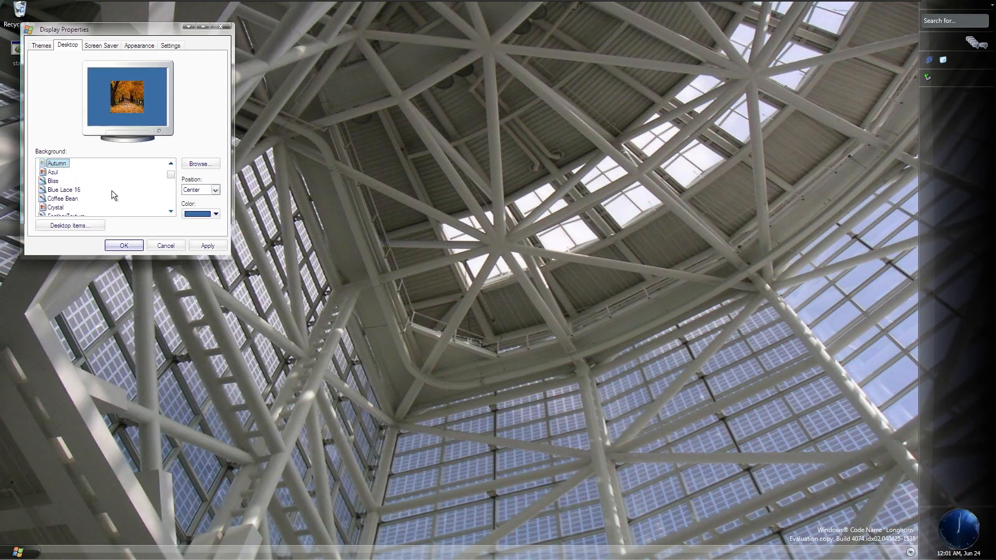
Preview the Bliss background stretched, then preview the Azul background.
{"action": "left_click", "coordinate": [216, 189]}
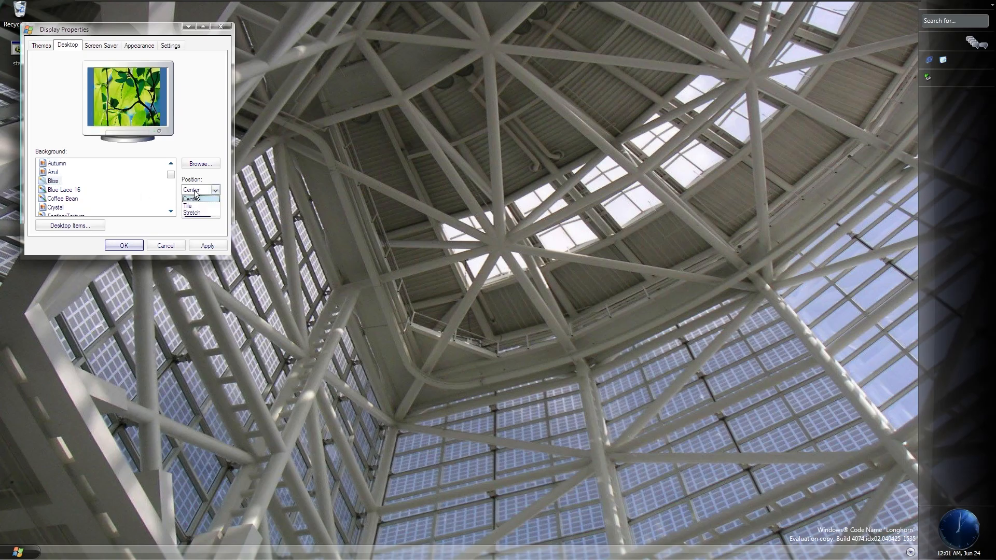
{"action": "left_click", "coordinate": [191, 213]}
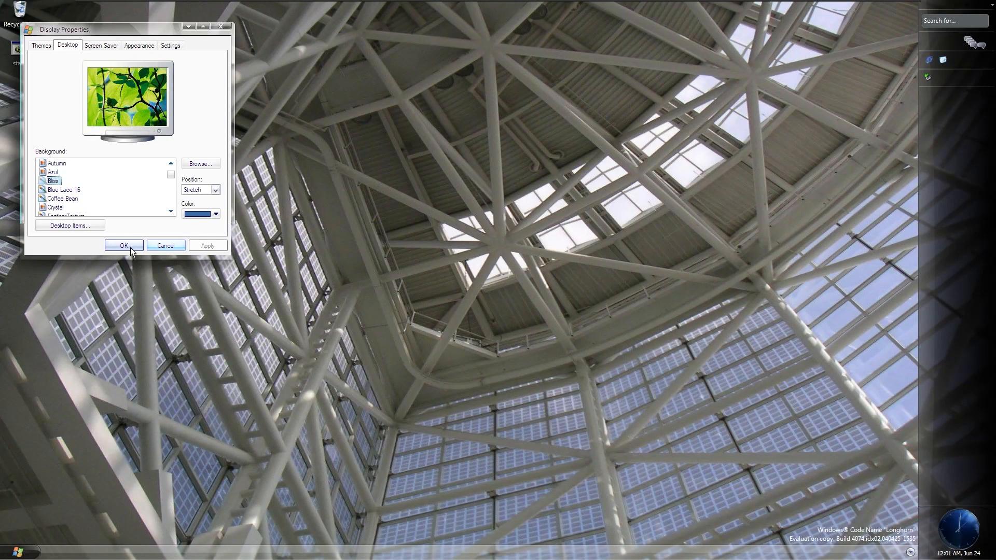
{"action": "left_click", "coordinate": [53, 172]}
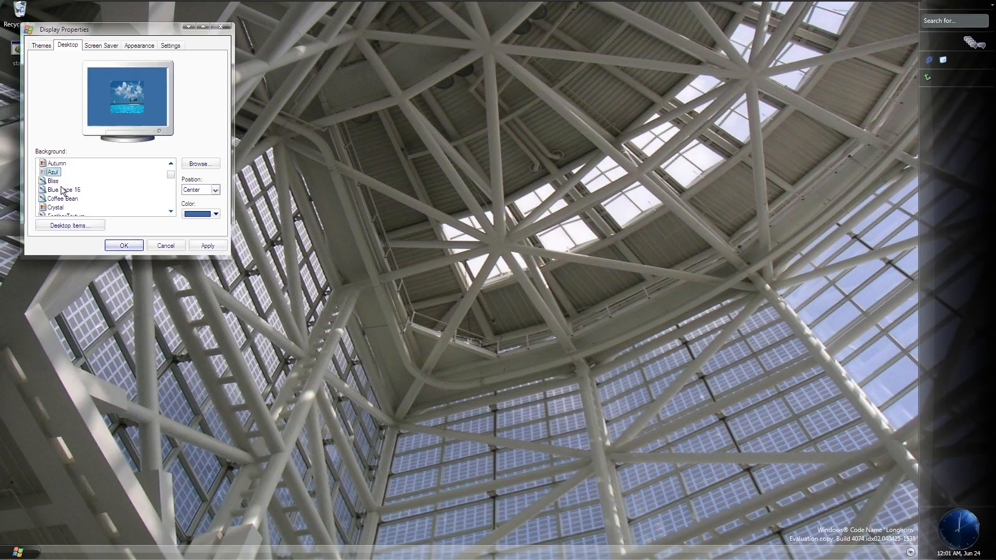
Set the wallpaper position to Stretch, confirm the change, and dismiss the activation reminder.
{"action": "left_click", "coordinate": [216, 189]}
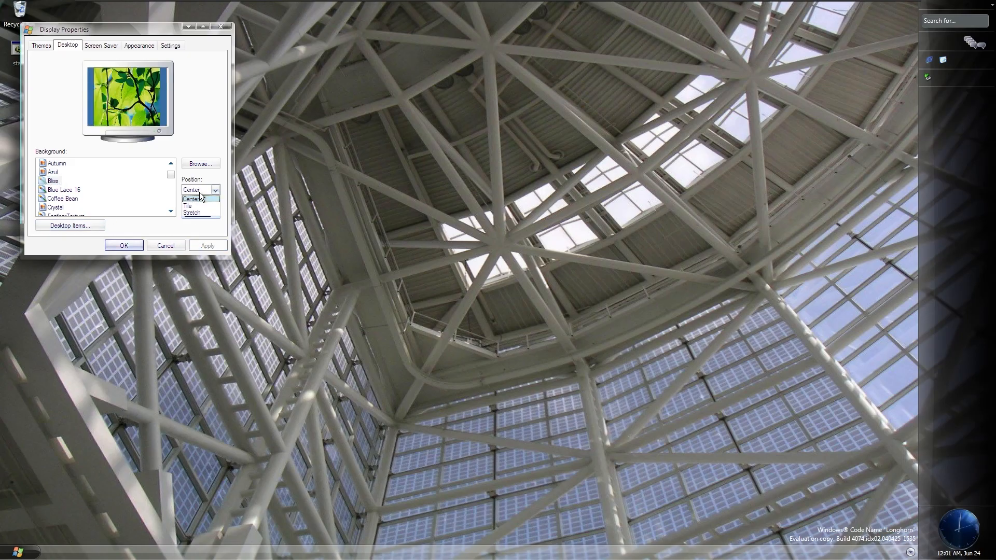
{"action": "left_click", "coordinate": [191, 212]}
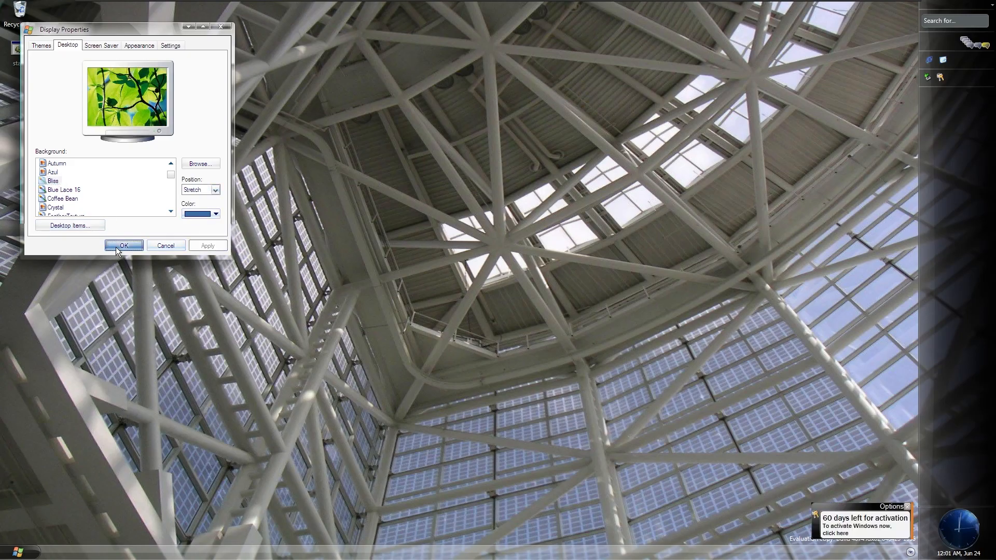
{"action": "left_click", "coordinate": [123, 246]}
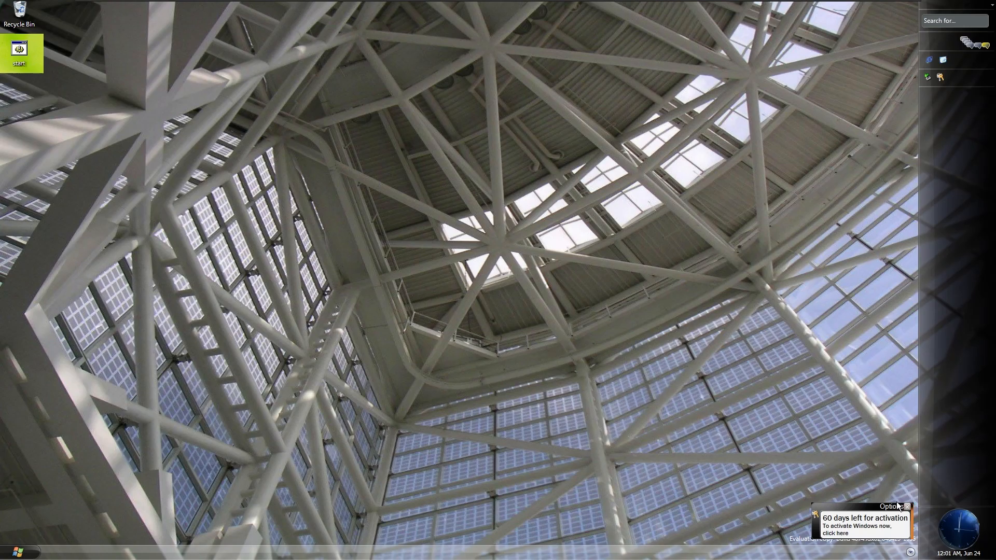
{"action": "left_click", "coordinate": [906, 507]}
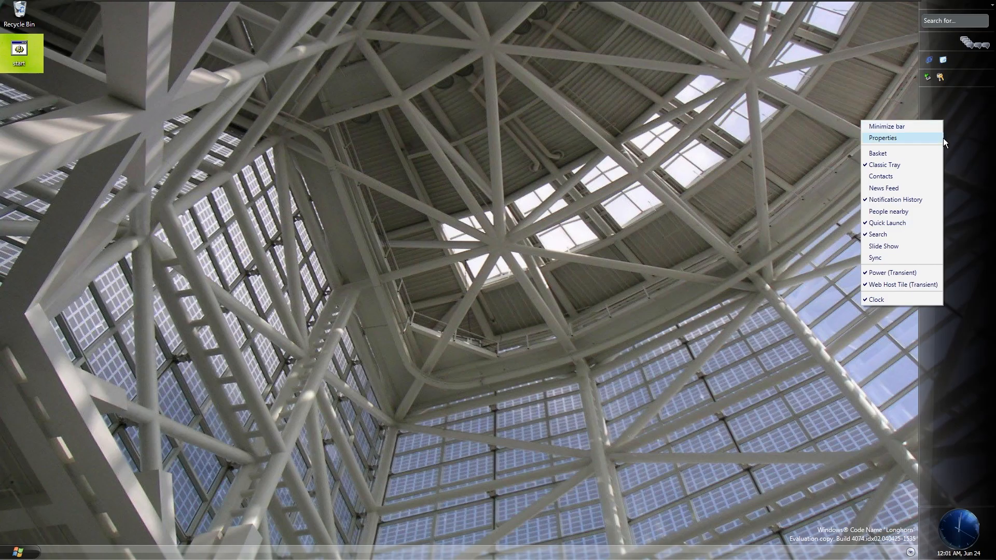
{"action": "mouse_move", "coordinate": [902, 285]}
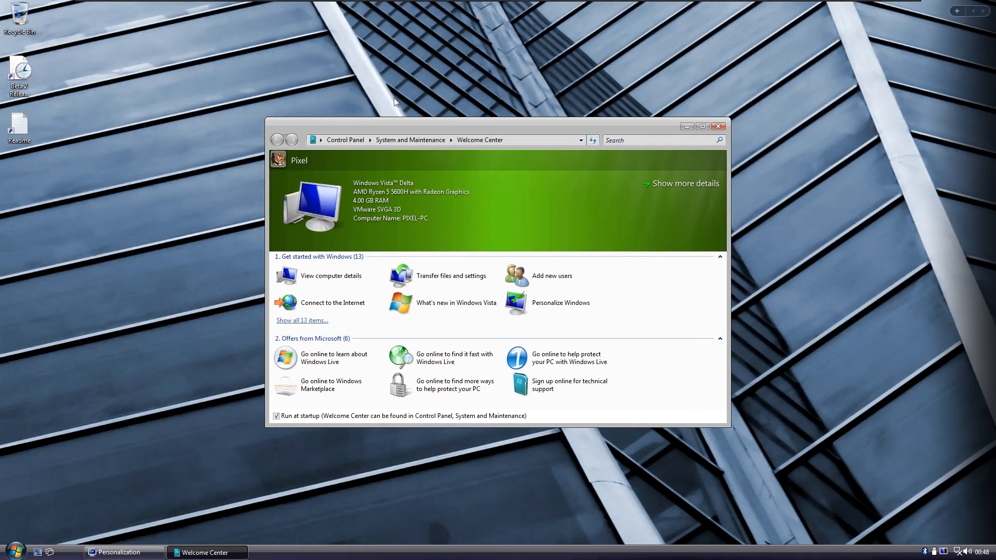
Close the Welcome Center, browse desktop backgrounds, and apply the Slate theme.
{"action": "left_click", "coordinate": [720, 125]}
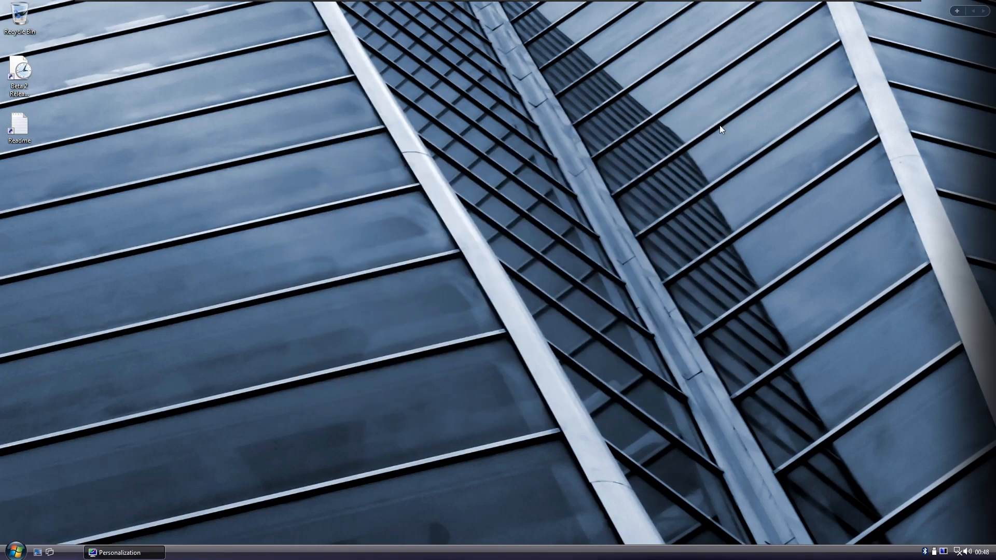
{"action": "left_click", "coordinate": [119, 552]}
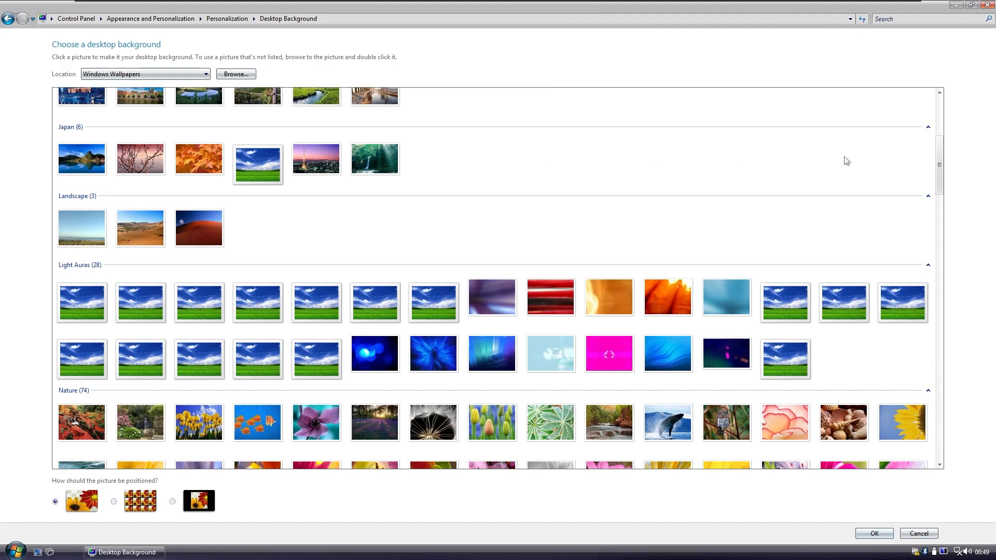
{"action": "scroll", "scroll_direction": "up", "scroll_amount": 3}
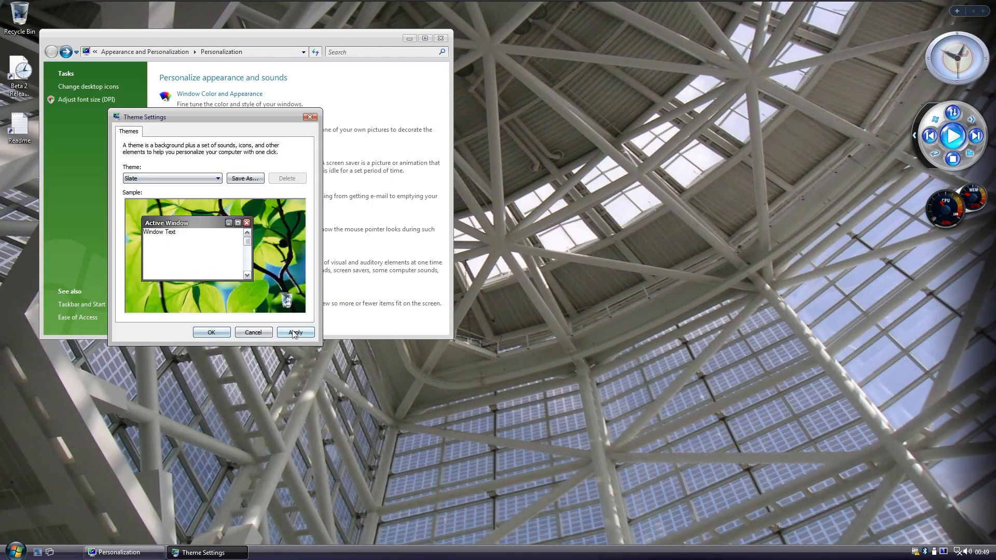
{"action": "left_click", "coordinate": [294, 332]}
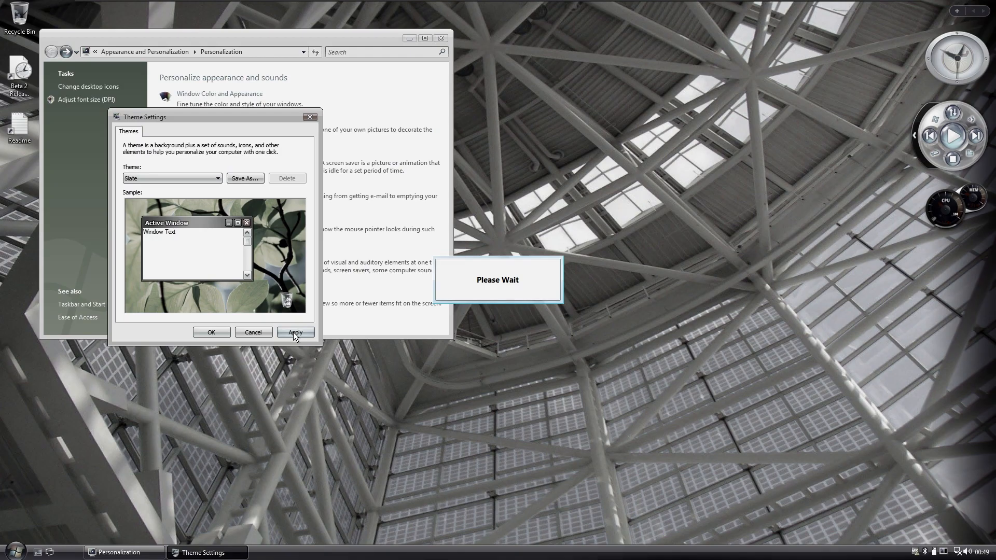
{"action": "left_click", "coordinate": [295, 332]}
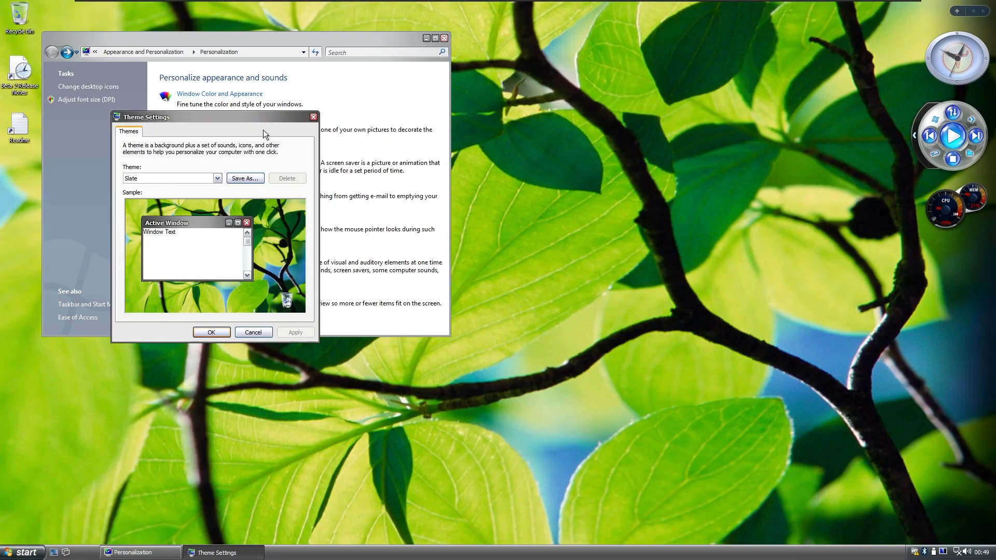
{"action": "left_click_drag", "start_coordinate": [146, 117], "coordinate": [416, 131]}
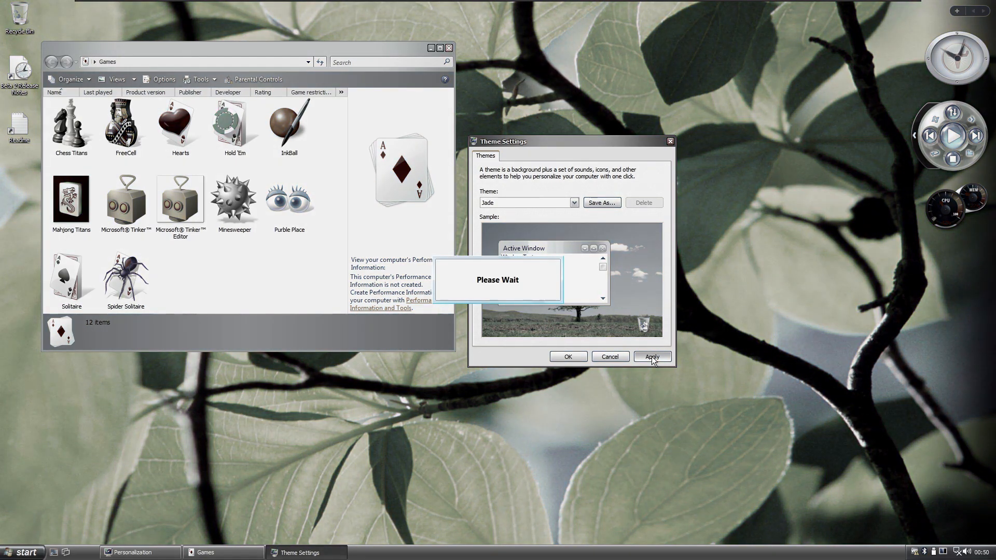
Apply the Jade theme with its tree-in-a-field wallpaper.
{"action": "left_click", "coordinate": [650, 356]}
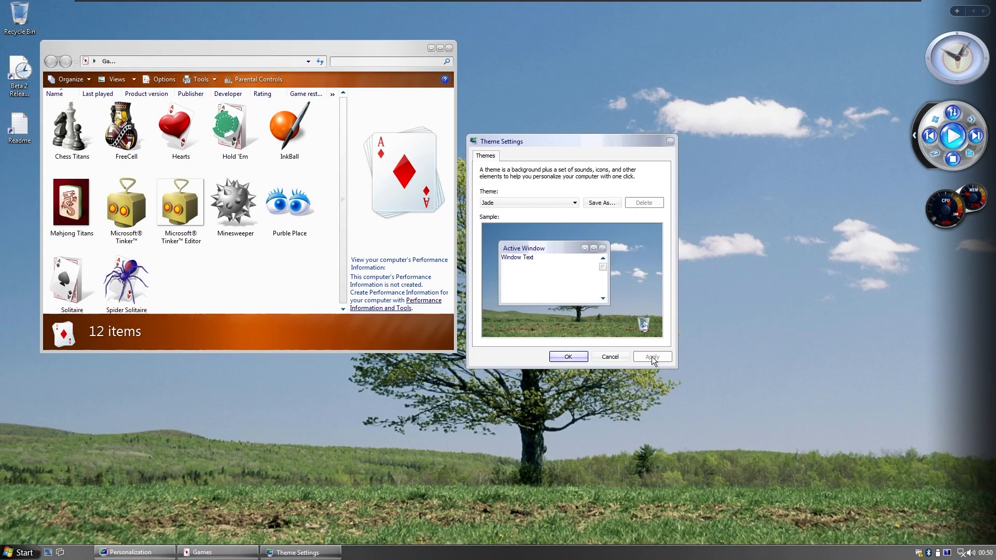
{"action": "left_click", "coordinate": [651, 356]}
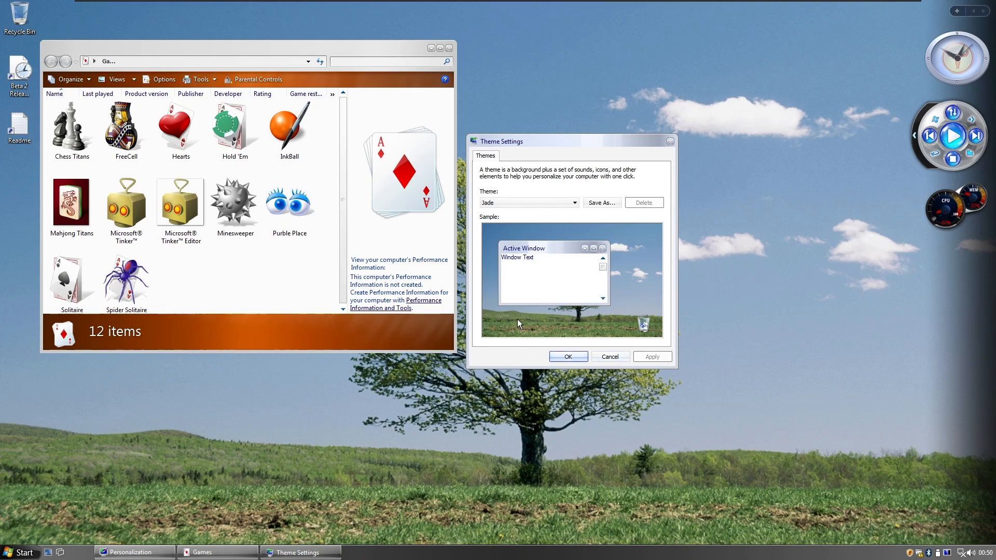
{"action": "left_click", "coordinate": [527, 206]}
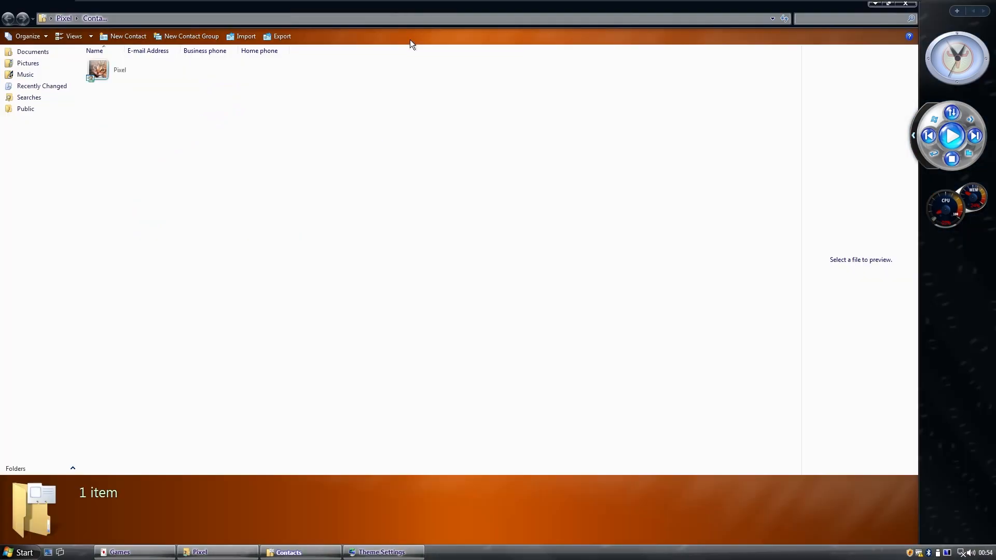
{"action": "mouse_move", "coordinate": [409, 89]}
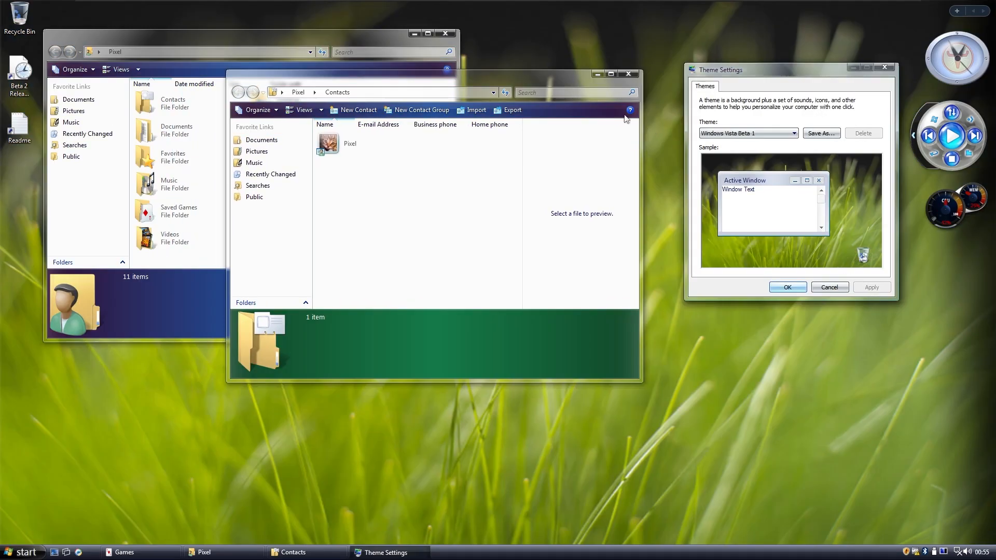
{"action": "mouse_move", "coordinate": [629, 73]}
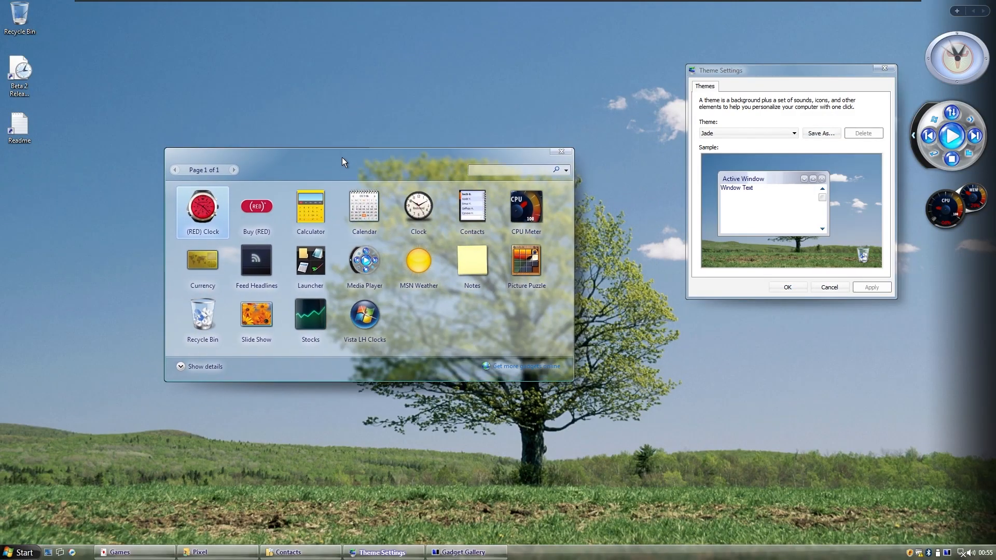
Reposition the Gadget Gallery window on the Jade-themed desktop.
{"action": "left_click_drag", "start_coordinate": [344, 151], "coordinate": [388, 112]}
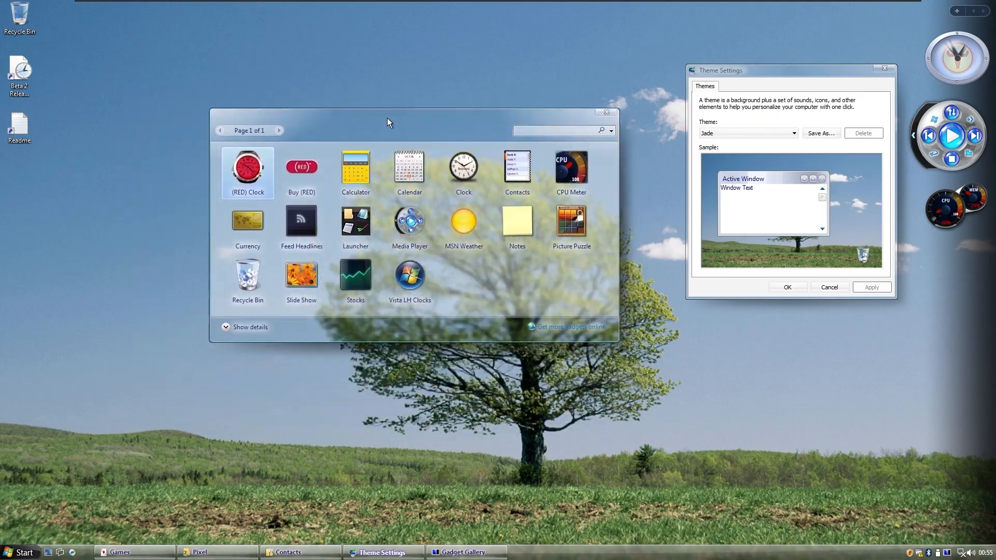